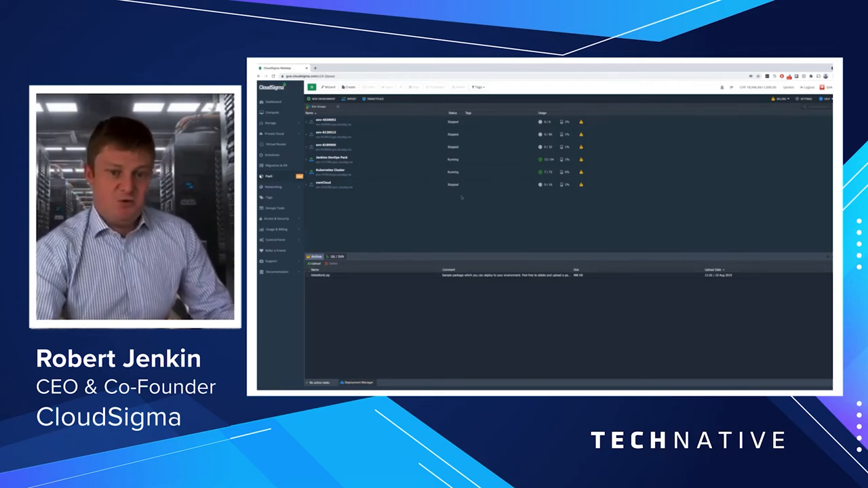
Step: Launch the MySQL / MariaDB Cluster installer from the Marketplace catalogue
click(375, 99)
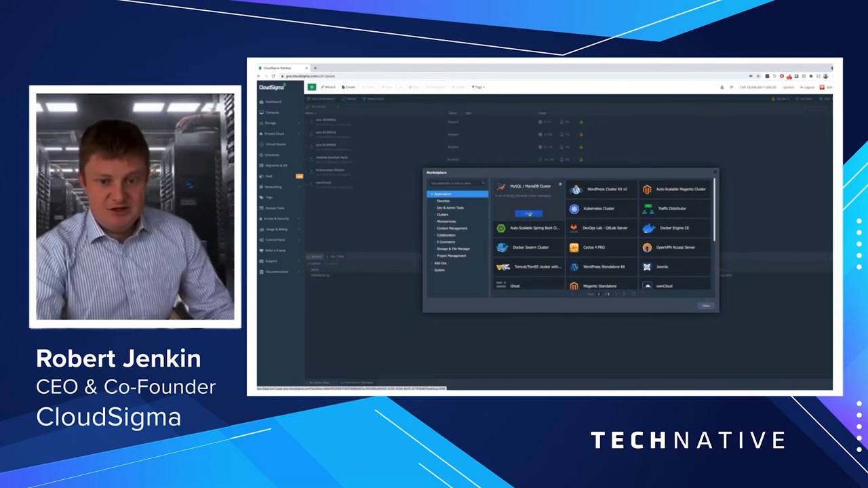
click(528, 186)
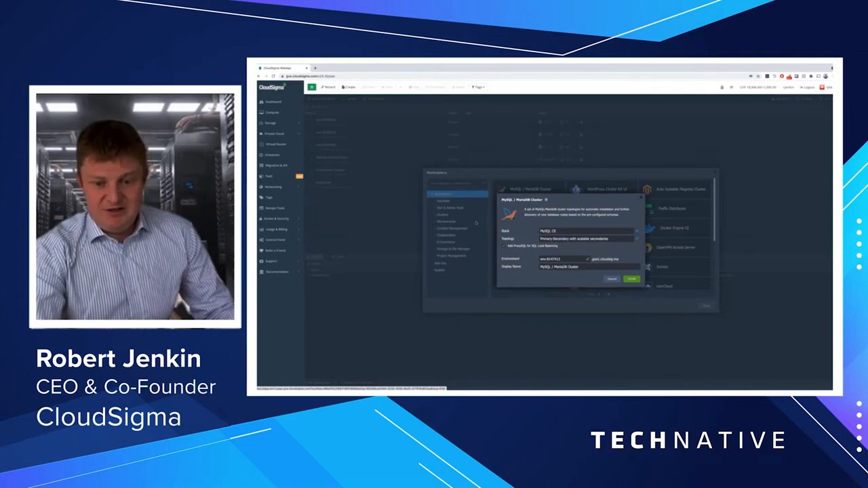